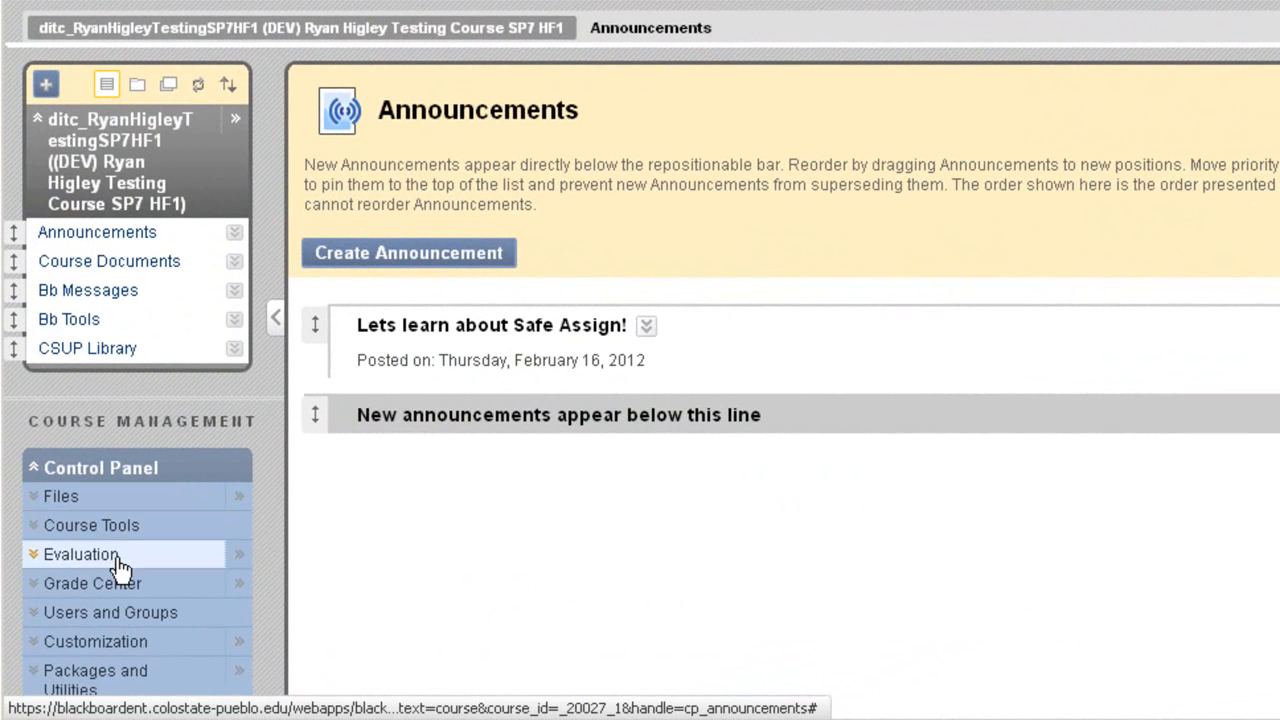
- Open the Full Grade Center from the Control Panel's Grade Center menu
{"action": "left_click", "coordinate": [92, 583]}
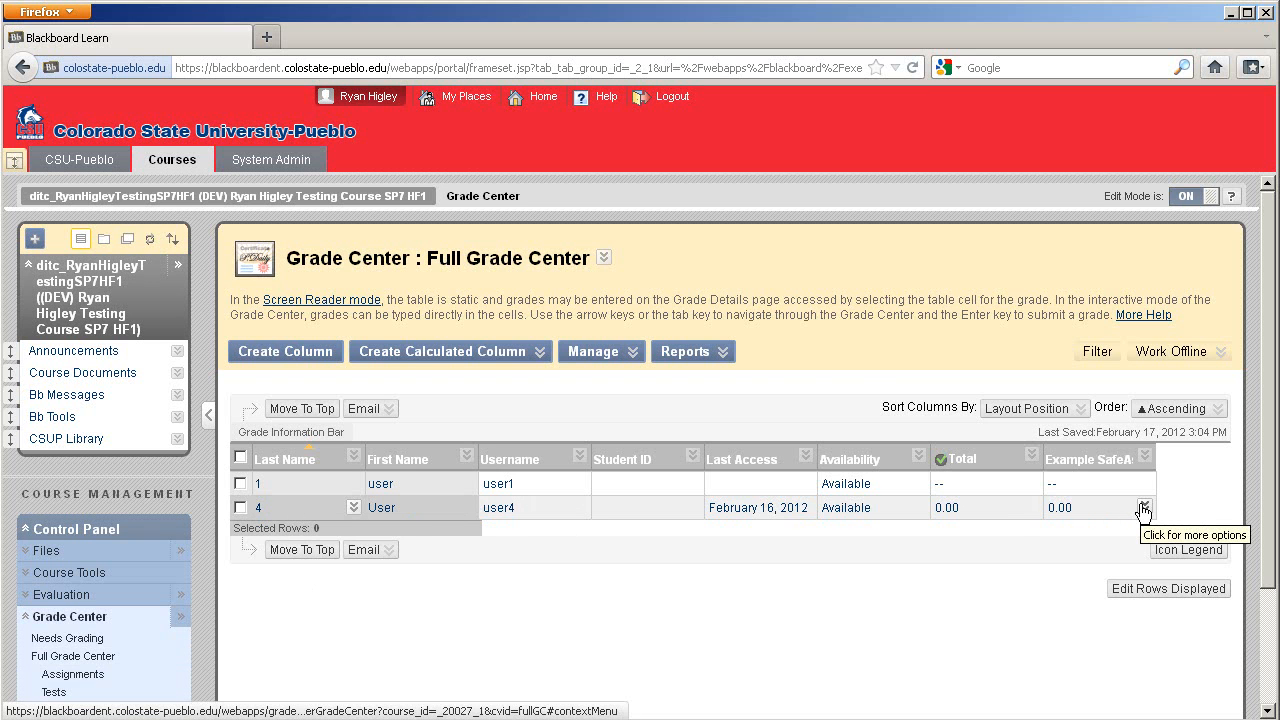
- View Grade Details for User 4's Example SafeAssignment cell
{"action": "left_click", "coordinate": [1145, 507]}
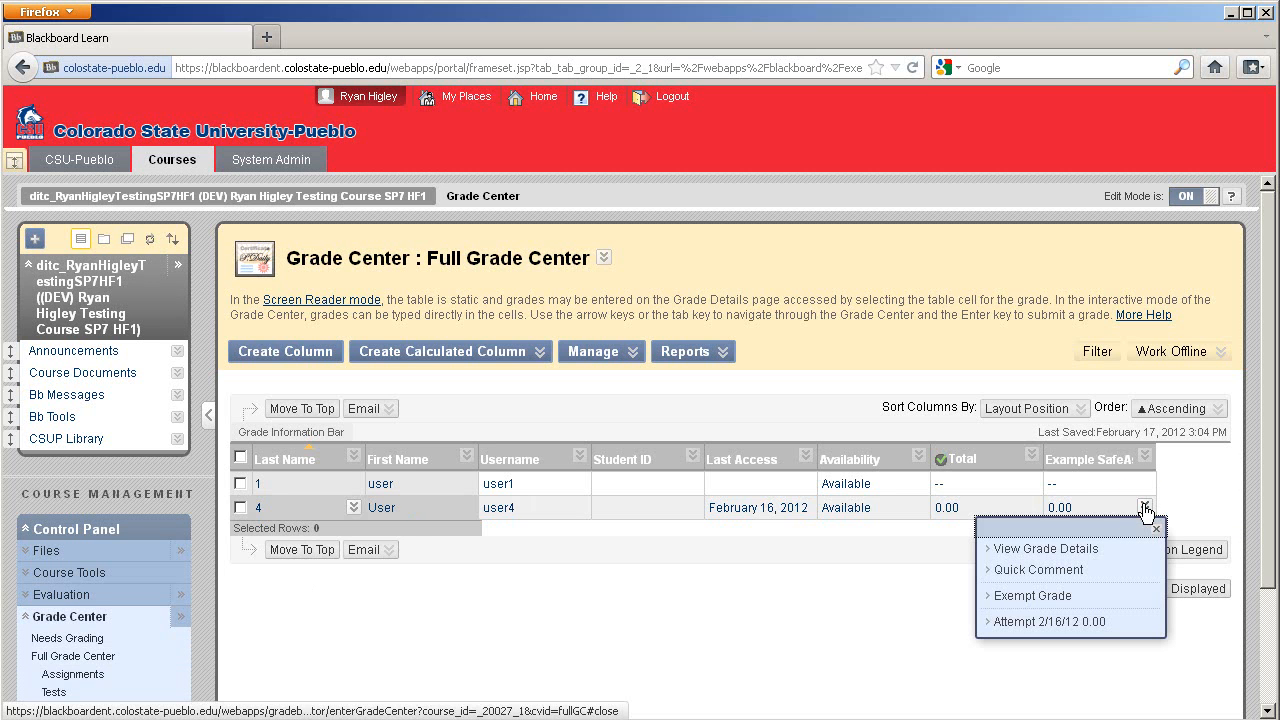
{"action": "mouse_move", "coordinate": [1045, 548]}
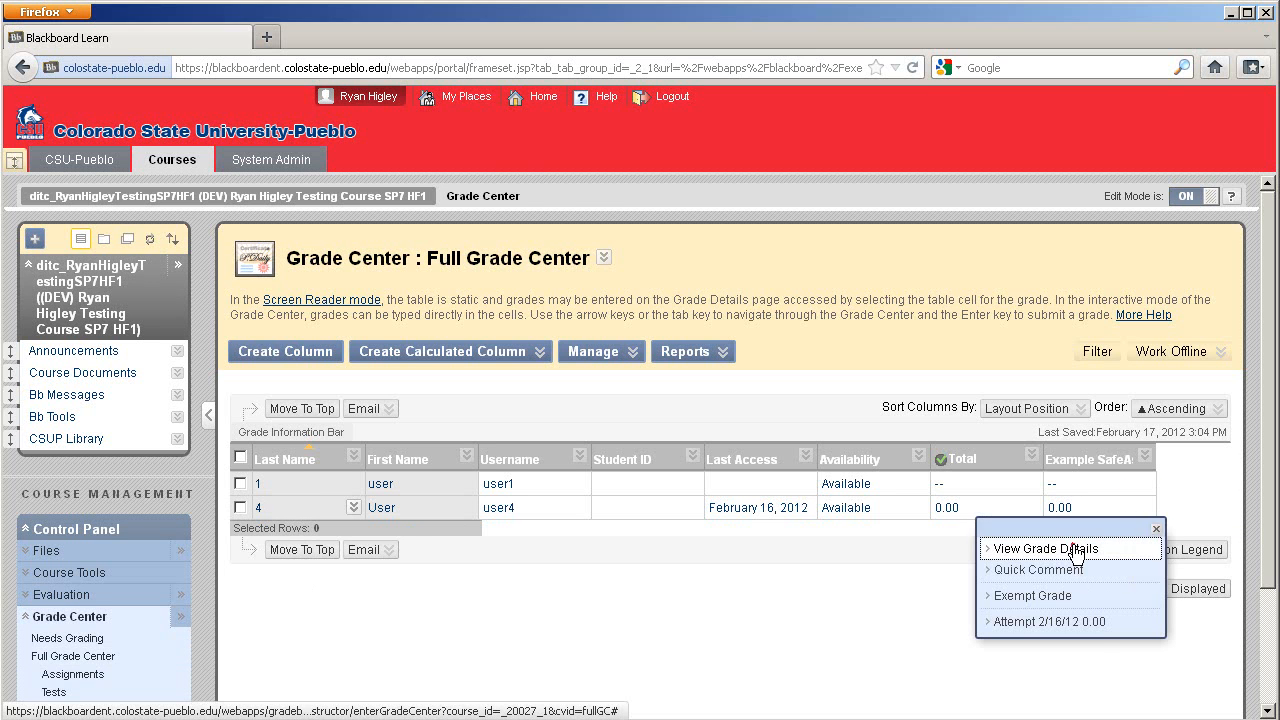
{"action": "left_click", "coordinate": [1045, 548]}
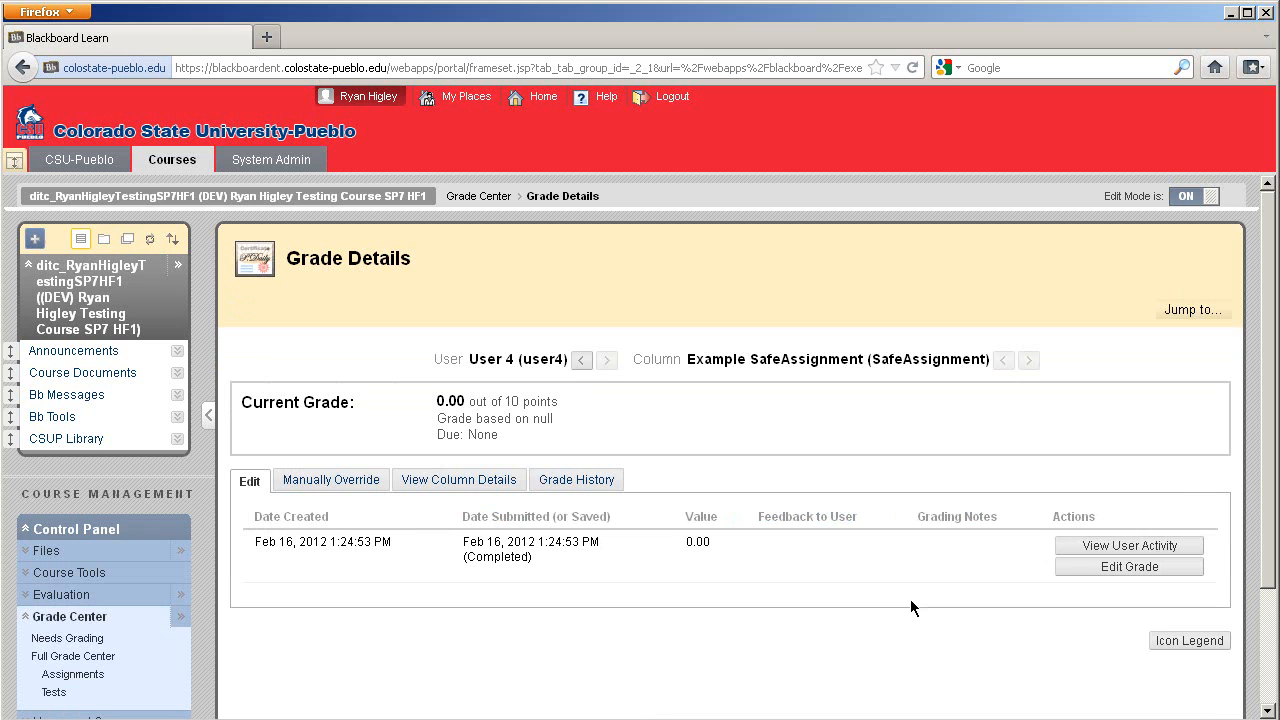
{"action": "mouse_move", "coordinate": [513, 541]}
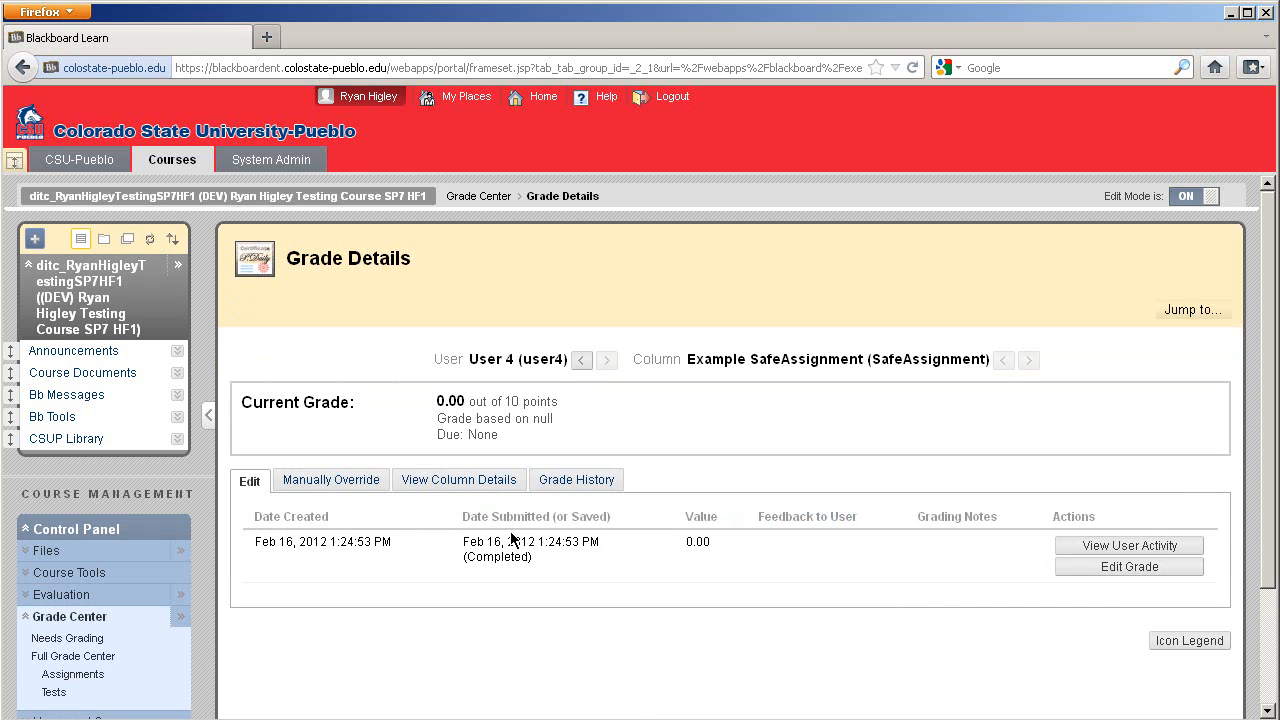
{"action": "mouse_move", "coordinate": [312, 538]}
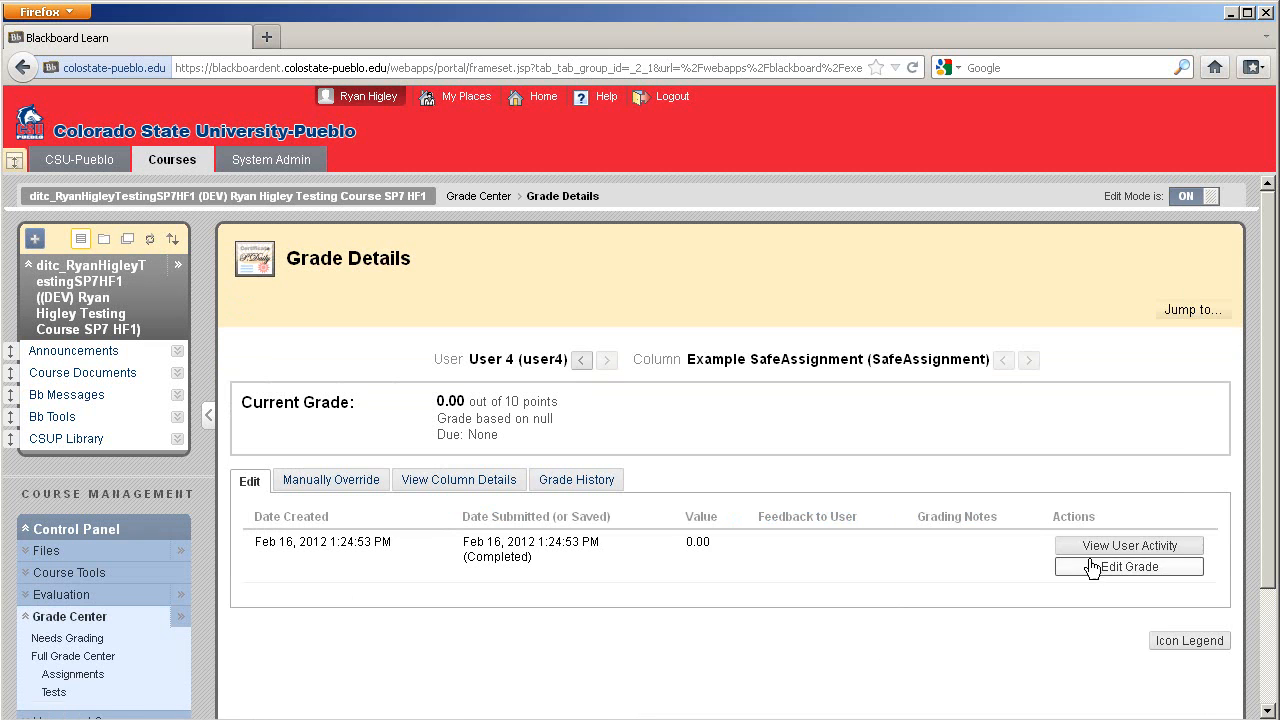
- Choose Edit Grade on User 4's Grade Details page
{"action": "left_click", "coordinate": [1128, 545]}
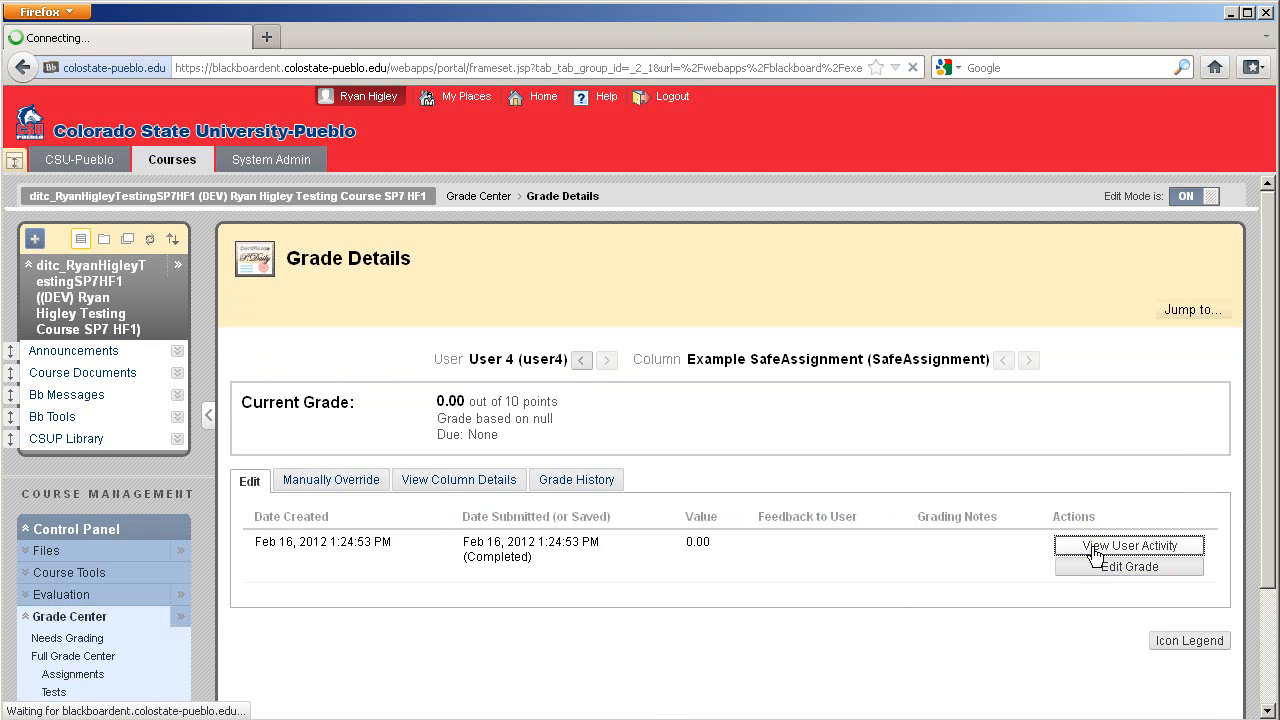
{"action": "left_click", "coordinate": [1129, 566]}
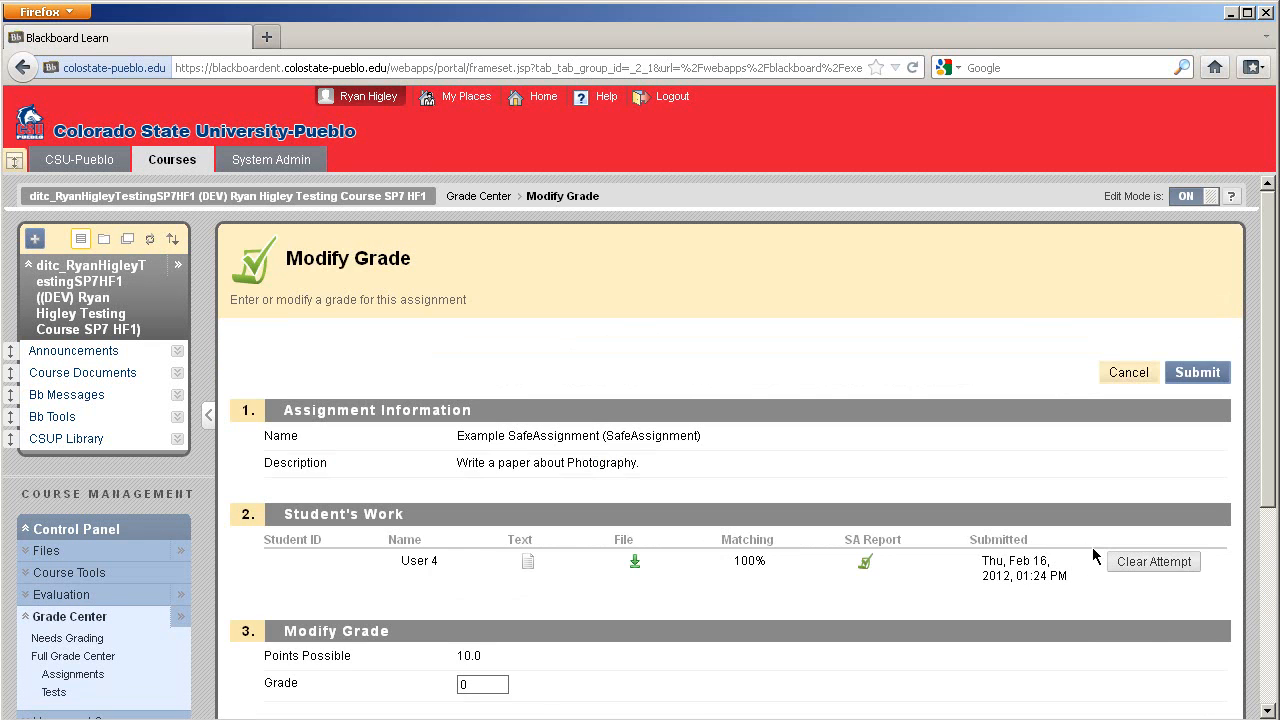
{"action": "mouse_move", "coordinate": [528, 561]}
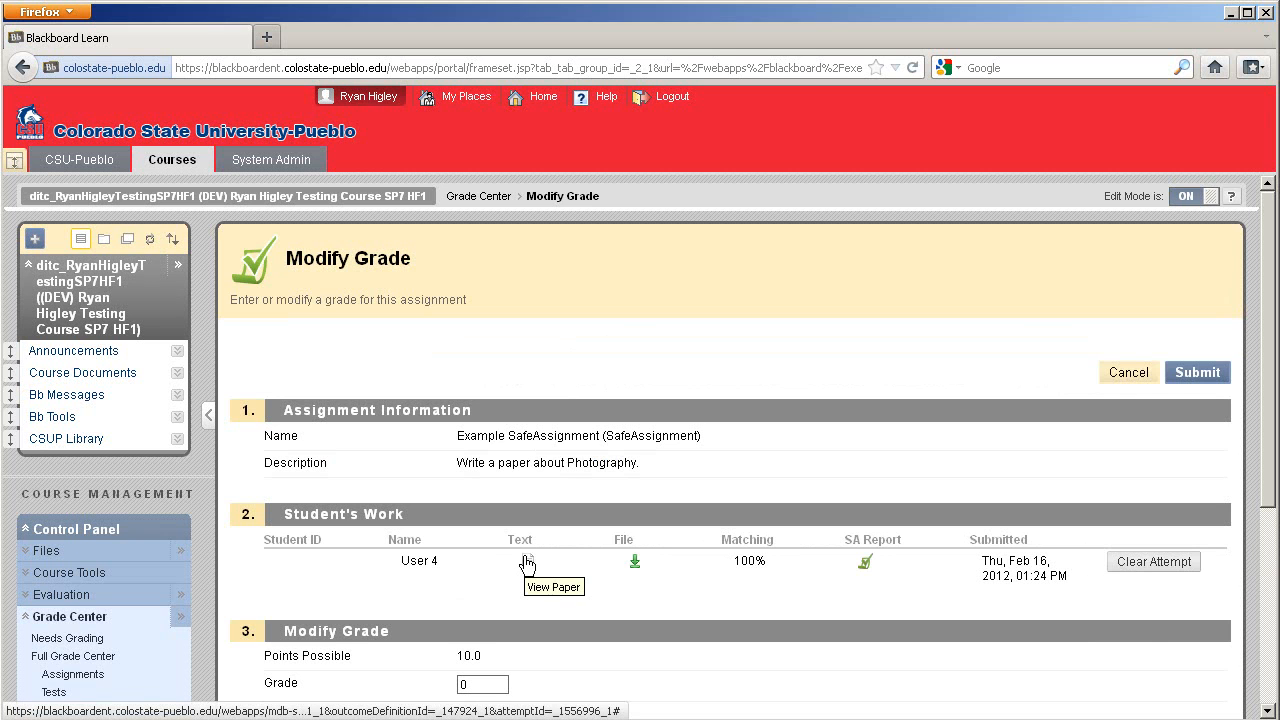
{"action": "mouse_move", "coordinate": [638, 563]}
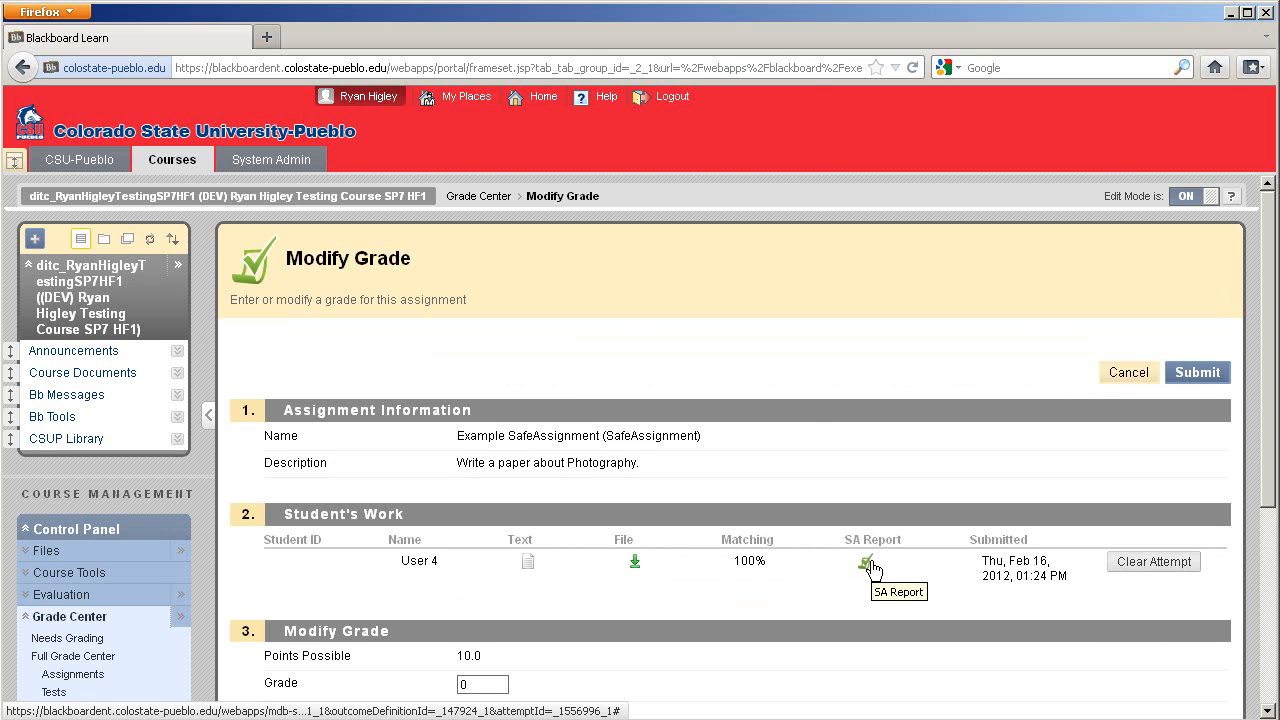
- Open the SA Report for User 4's paper and scroll through the report
{"action": "left_click", "coordinate": [867, 562]}
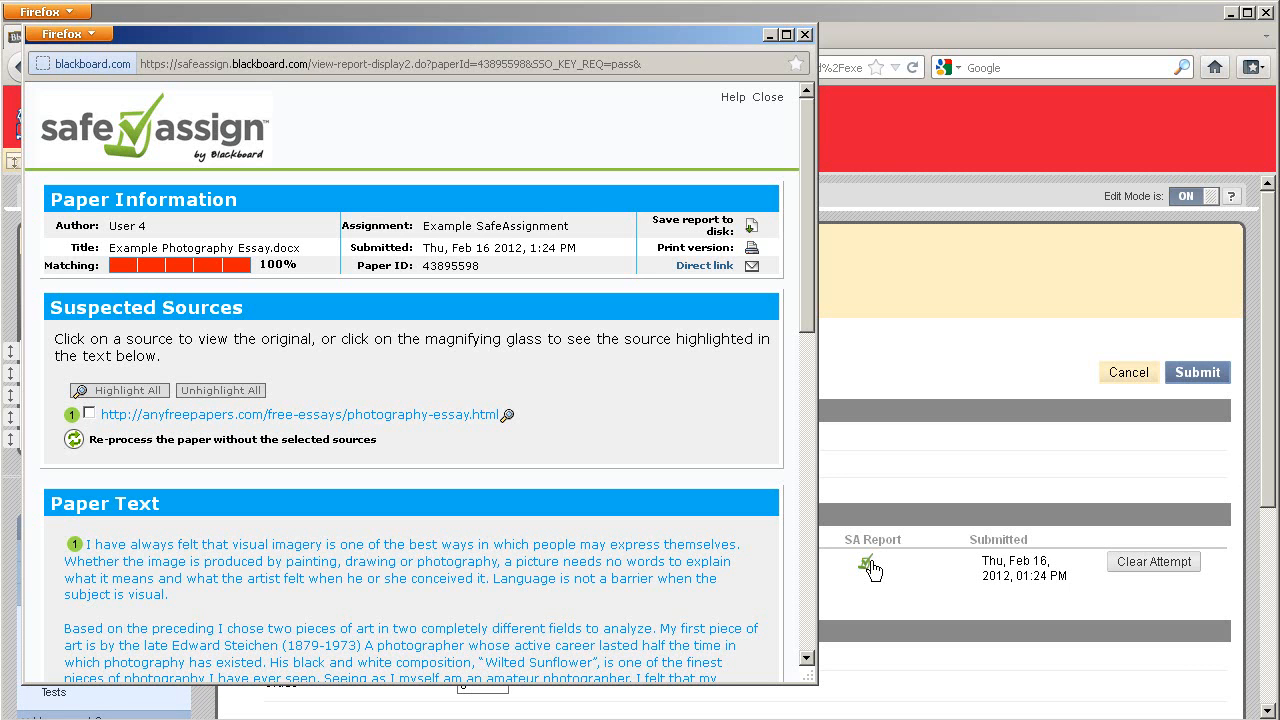
{"action": "mouse_move", "coordinate": [499, 313]}
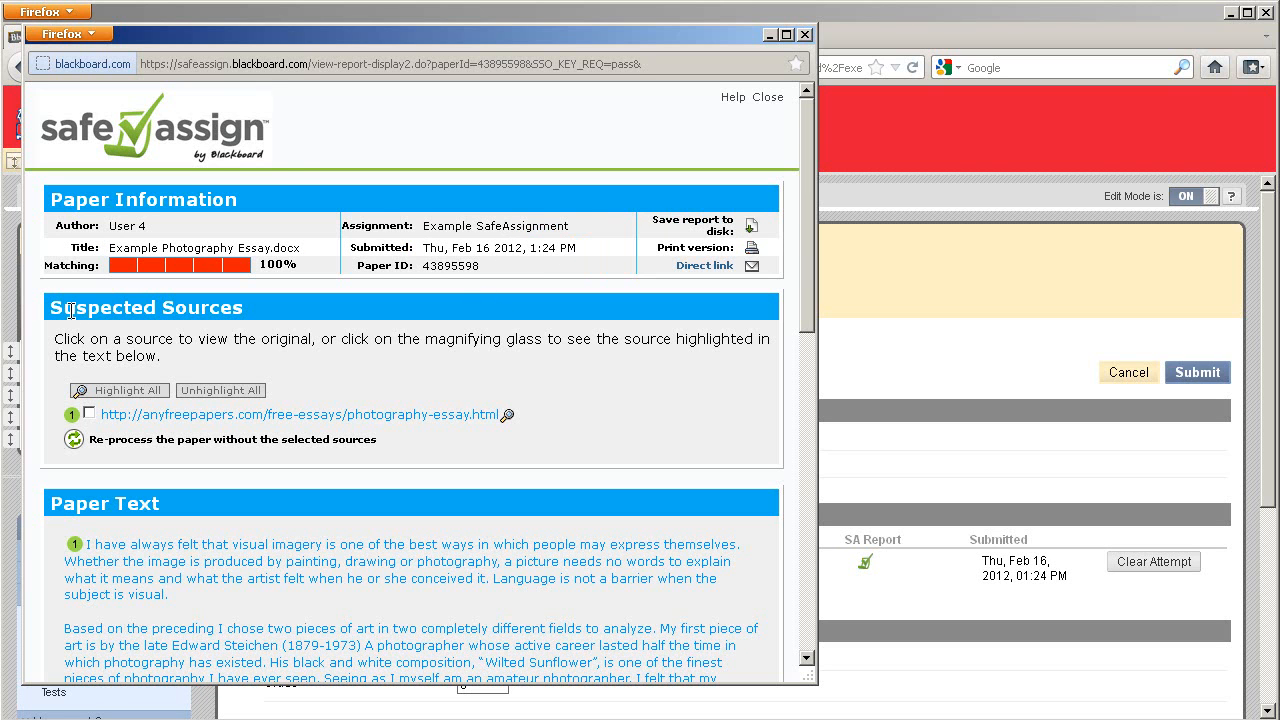
{"action": "mouse_move", "coordinate": [207, 413]}
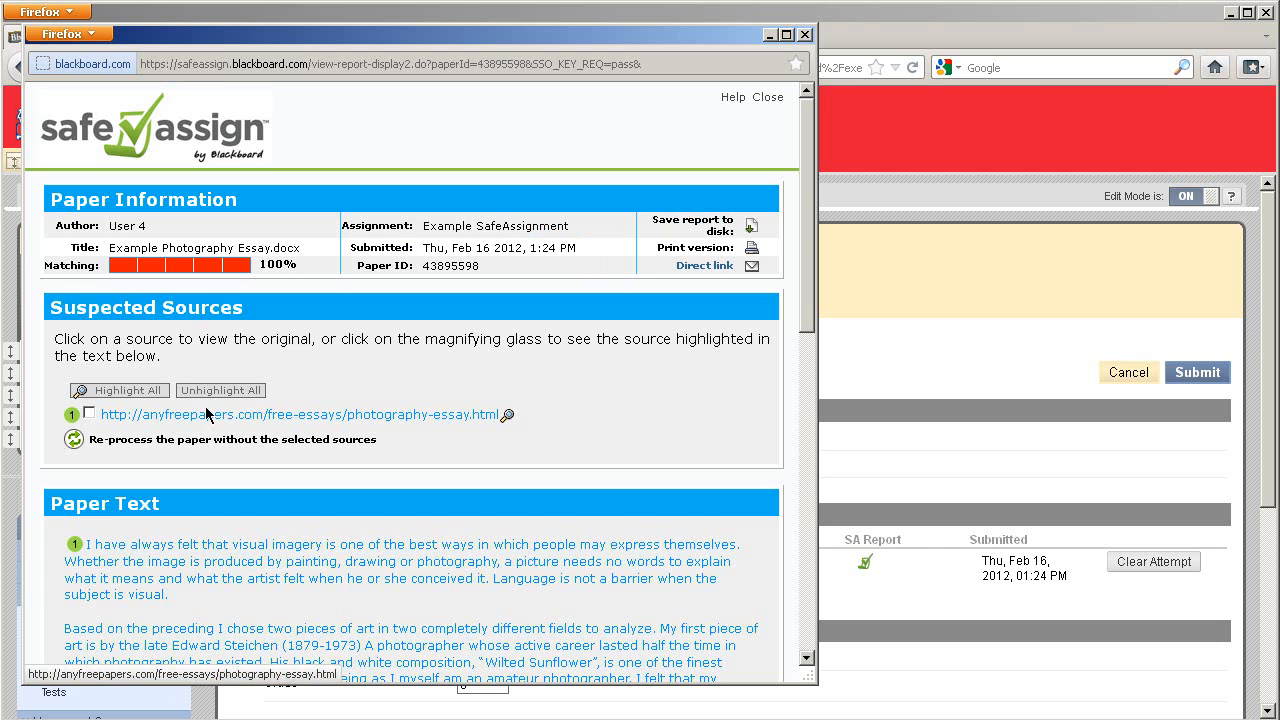
{"action": "mouse_move", "coordinate": [336, 377]}
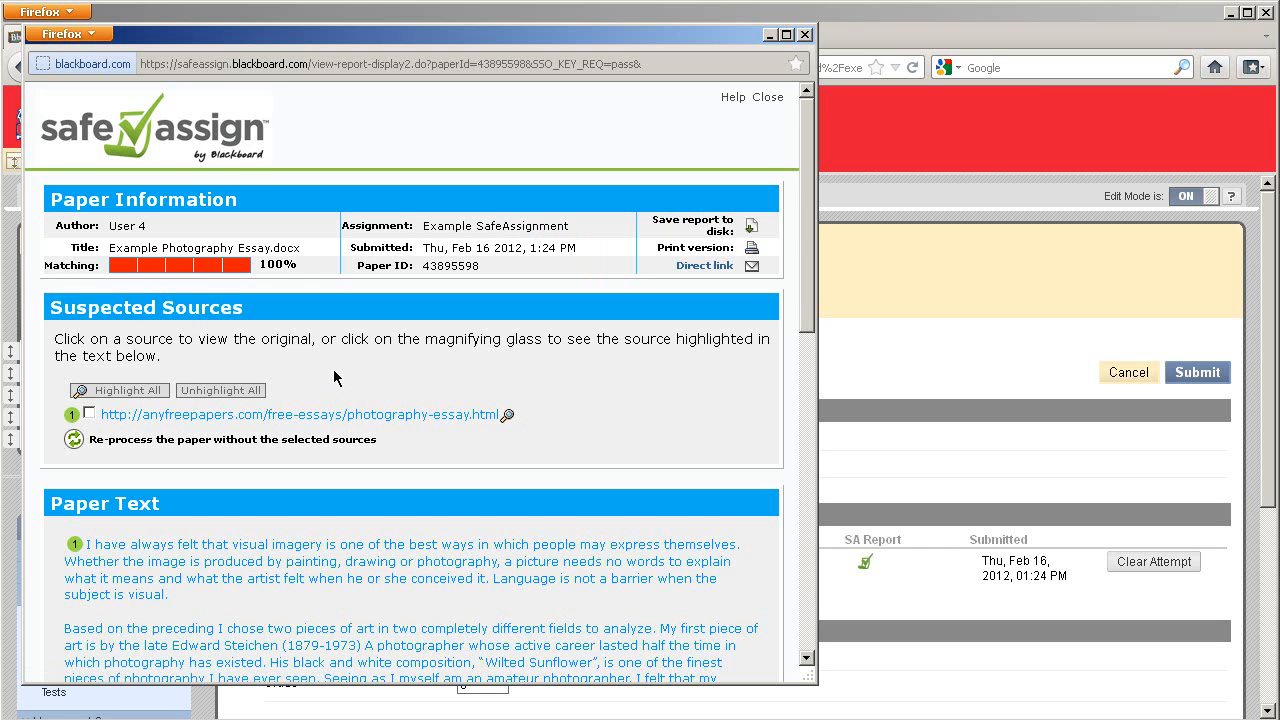
{"action": "scroll", "scroll_direction": "down", "scroll_amount": 3}
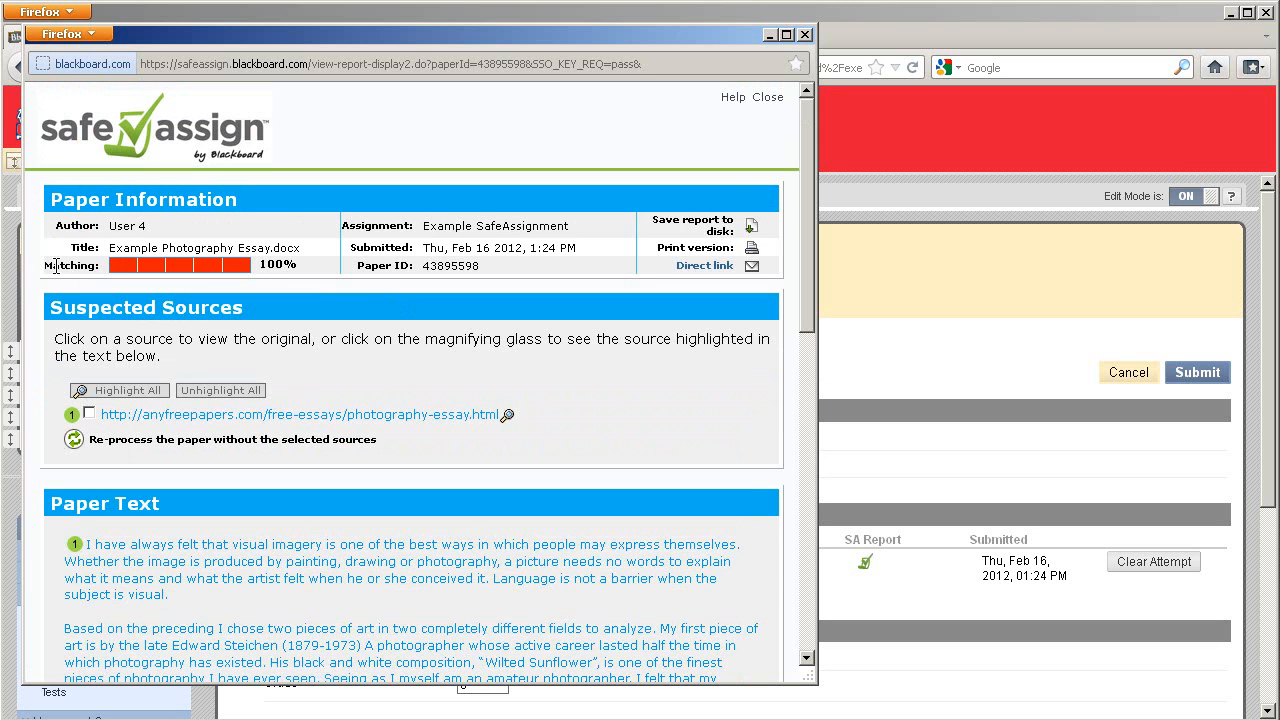
{"action": "mouse_move", "coordinate": [262, 266]}
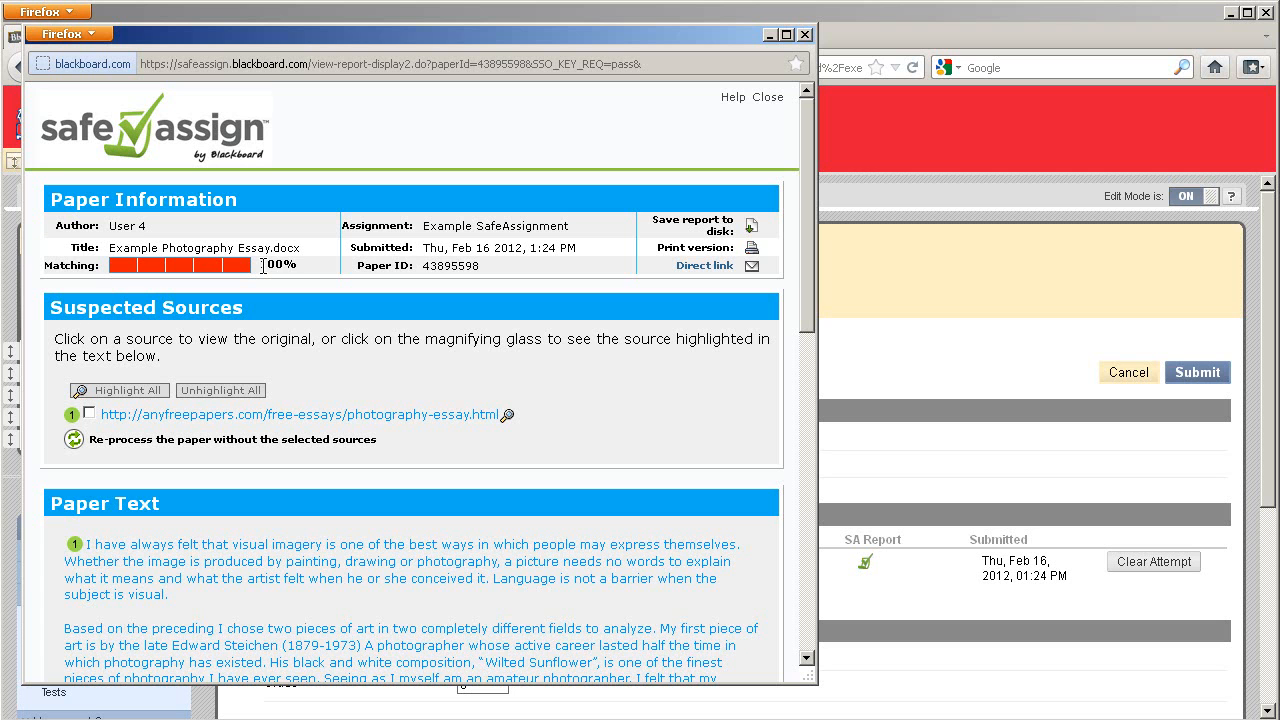
{"action": "mouse_move", "coordinate": [490, 450]}
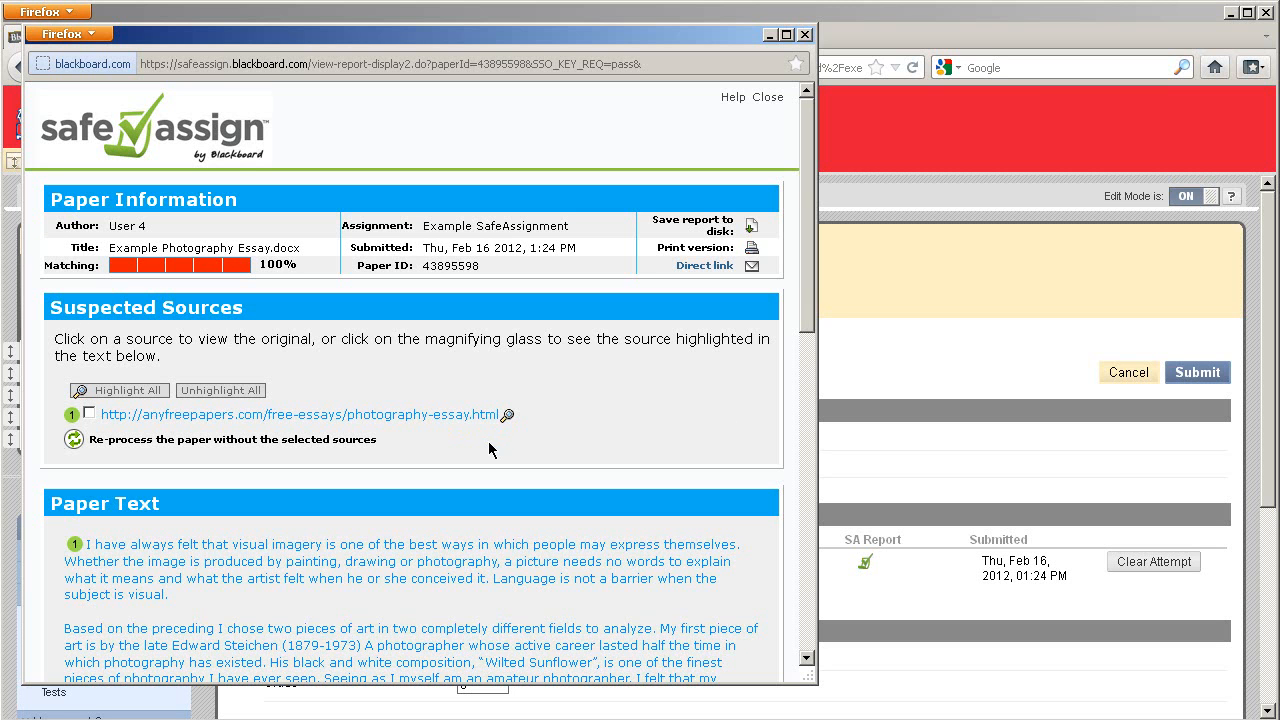
{"action": "mouse_move", "coordinate": [80, 448]}
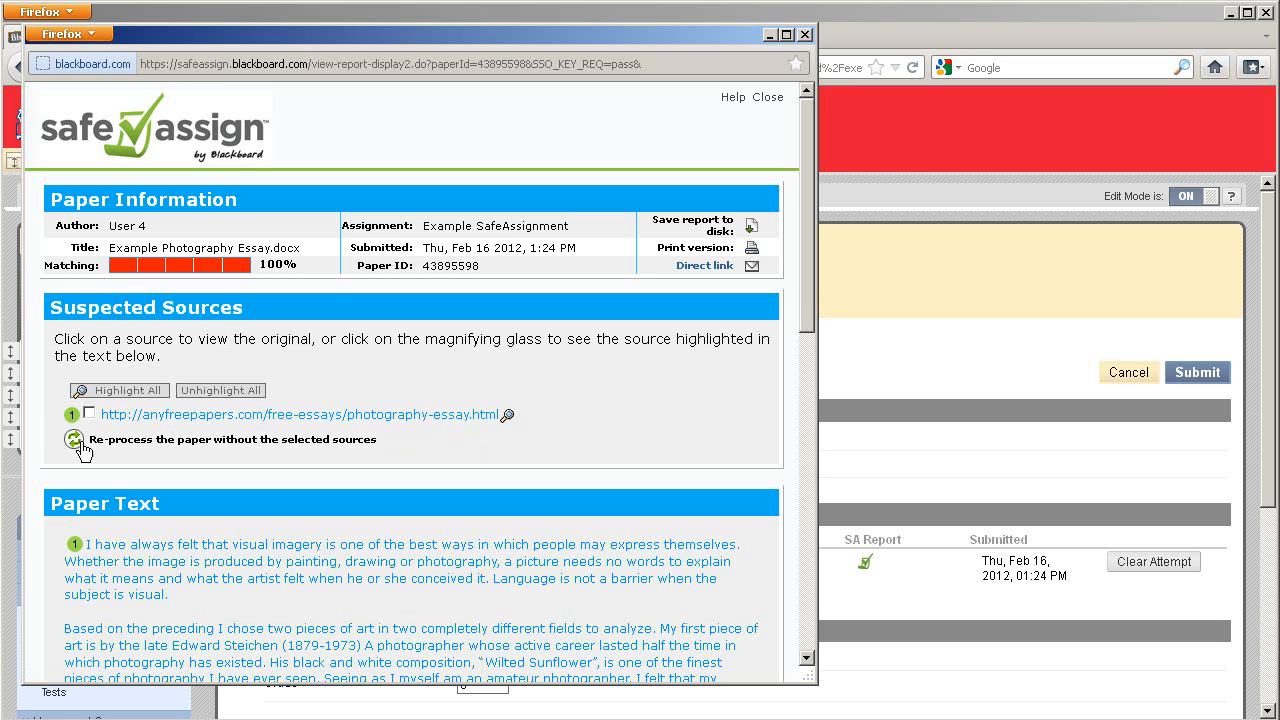
{"action": "mouse_move", "coordinate": [168, 485]}
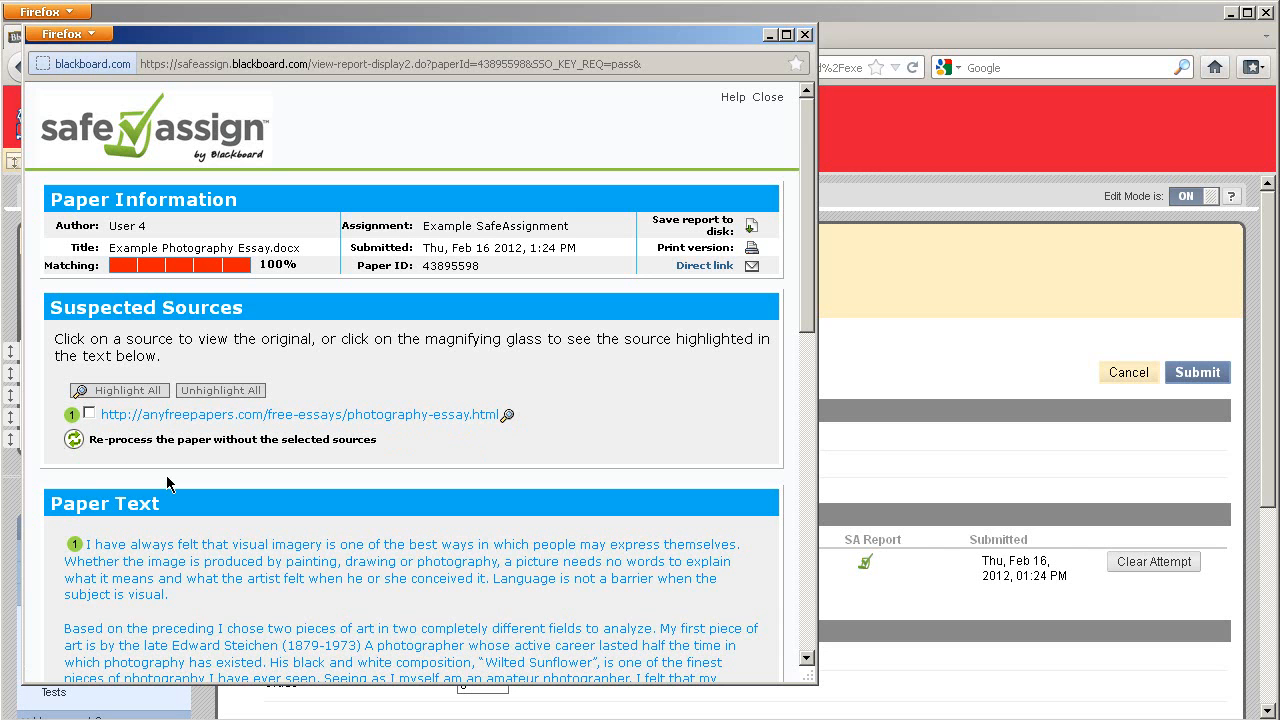
{"action": "scroll", "scroll_direction": "down", "scroll_amount": 3}
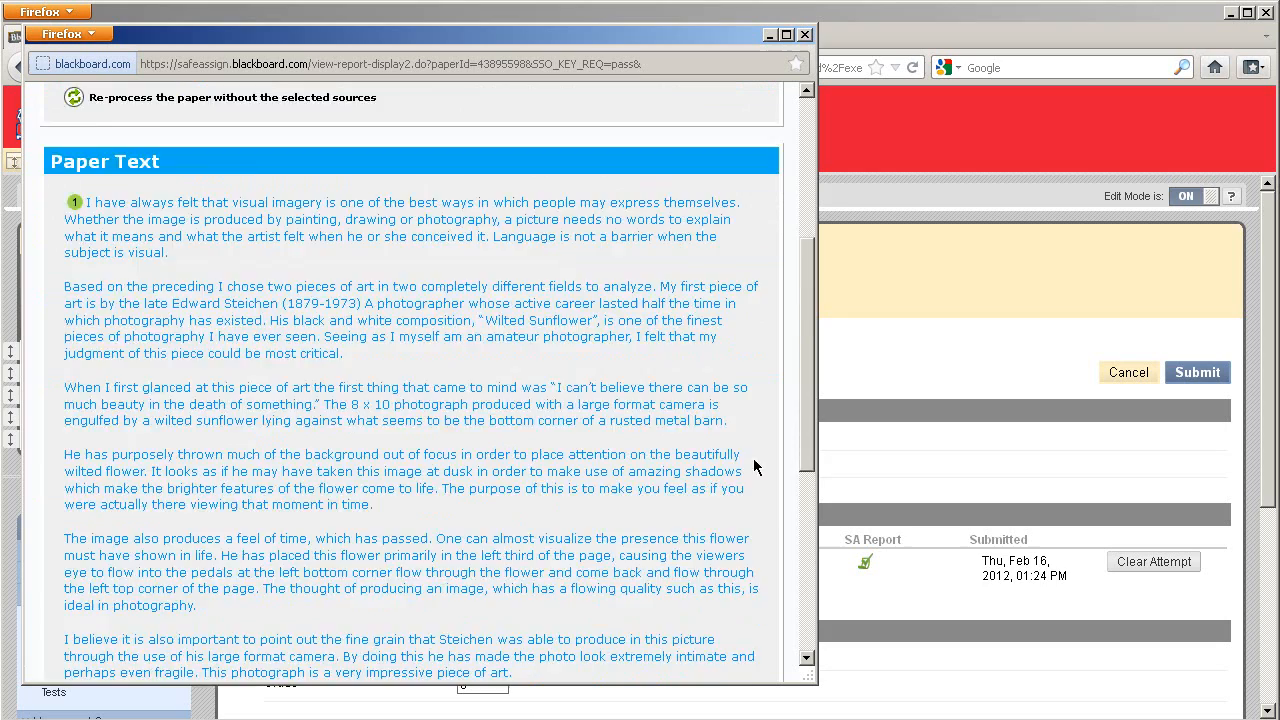
{"action": "scroll", "scroll_direction": "up", "scroll_amount": 3}
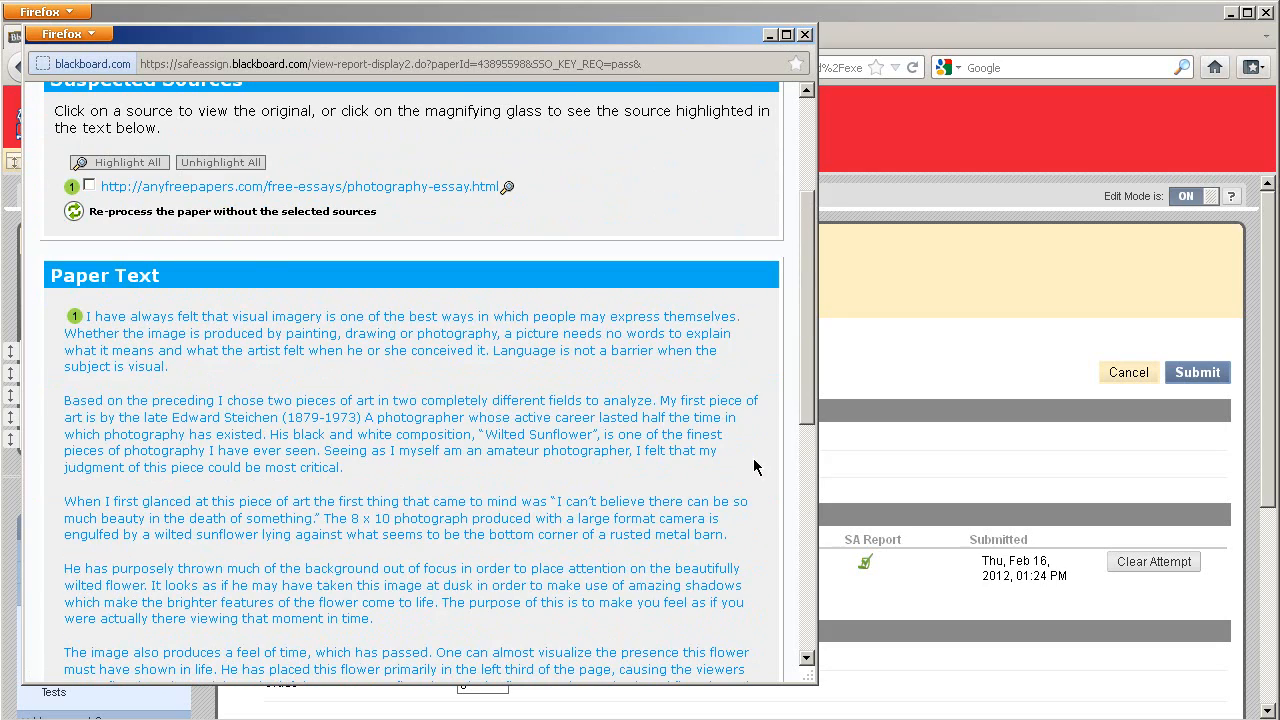
{"action": "left_click", "coordinate": [508, 187]}
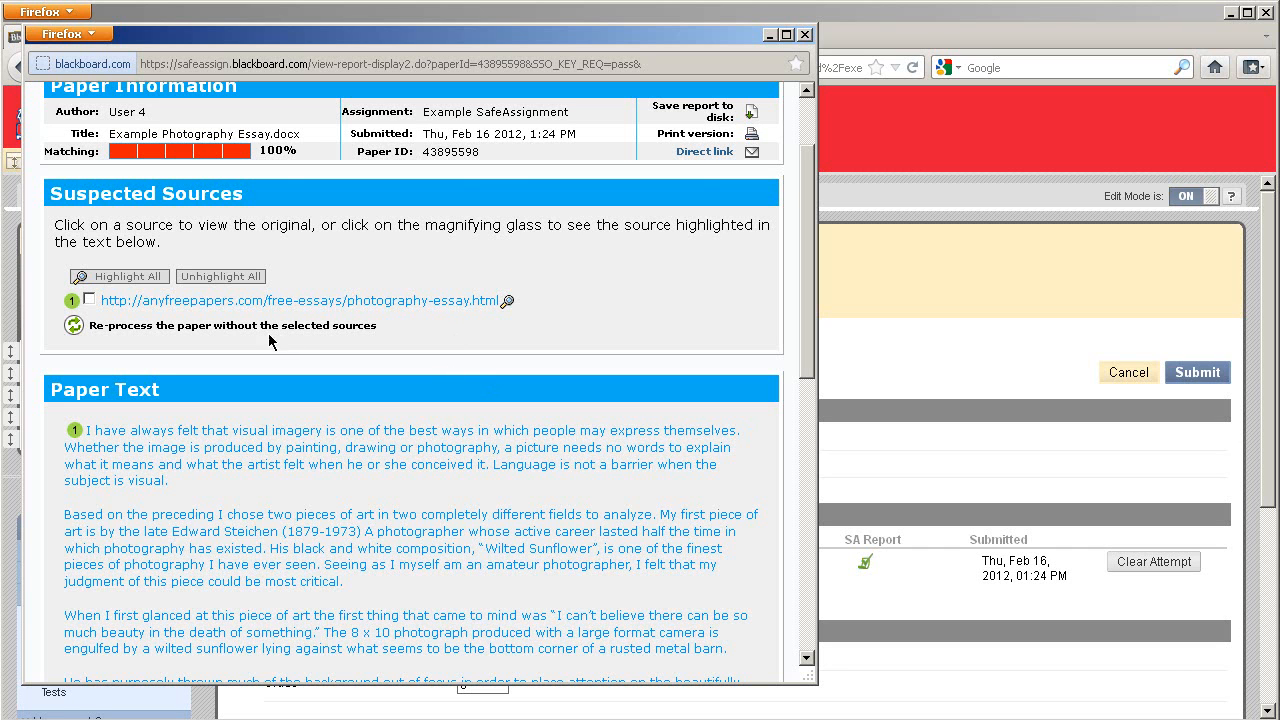
{"action": "mouse_move", "coordinate": [90, 302]}
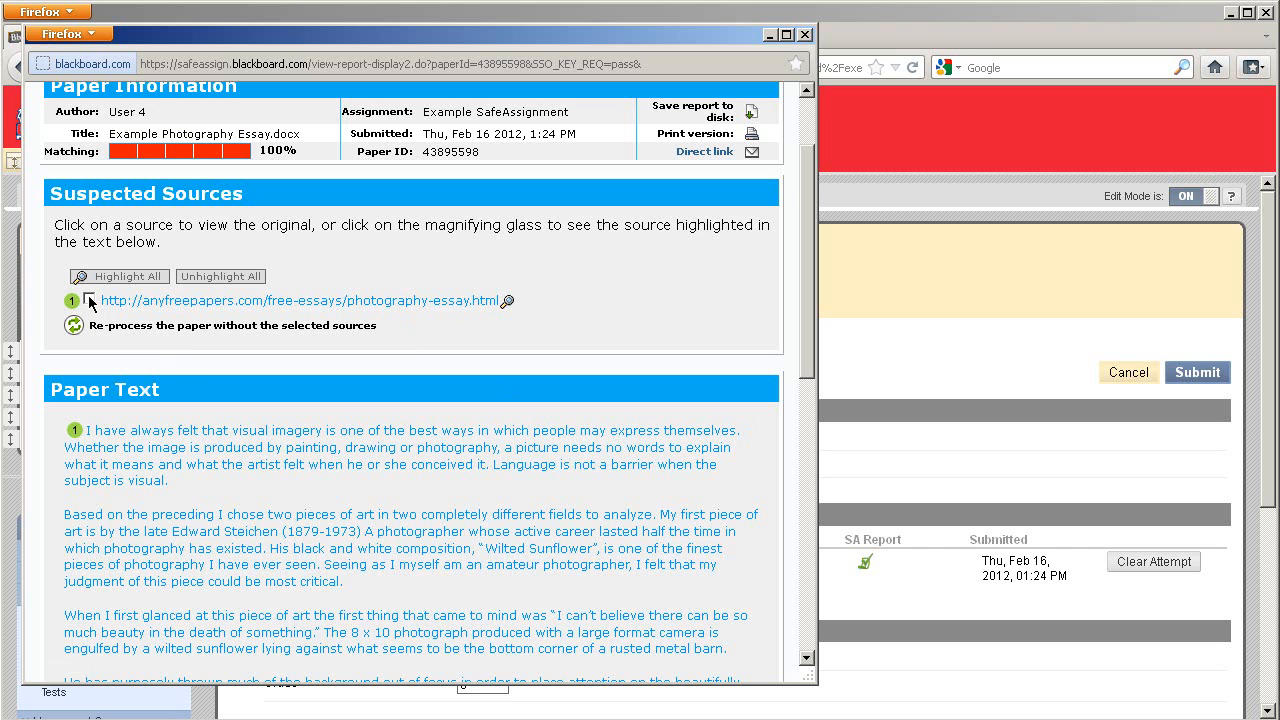
- Tick the anyfreepapers.com checkbox under Suspected Sources
{"action": "left_click", "coordinate": [88, 301]}
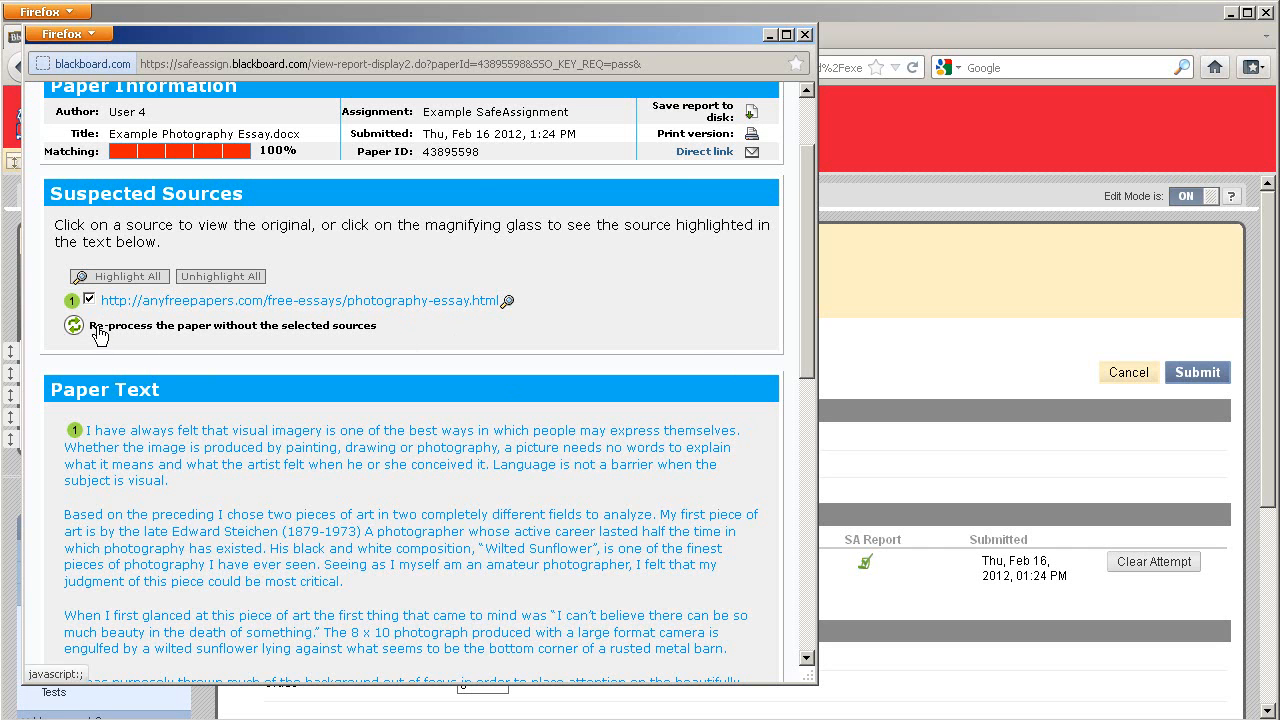
{"action": "mouse_move", "coordinate": [108, 385]}
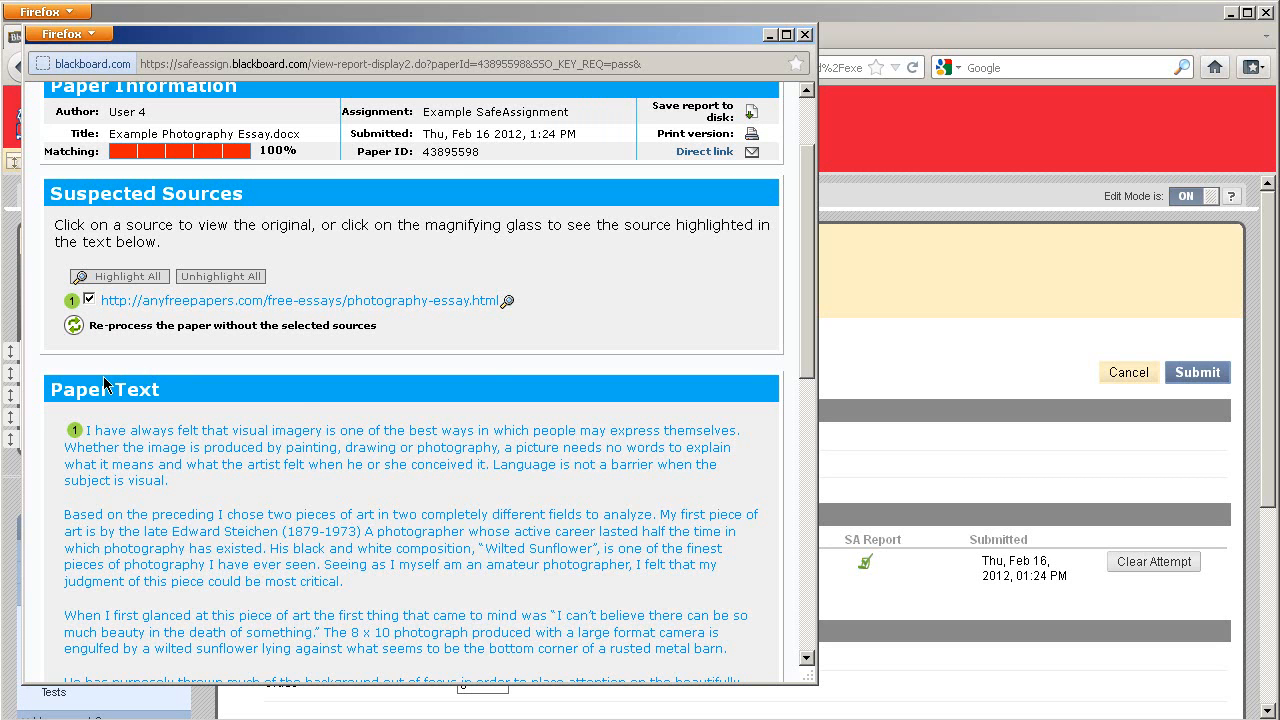
{"action": "mouse_move", "coordinate": [170, 163]}
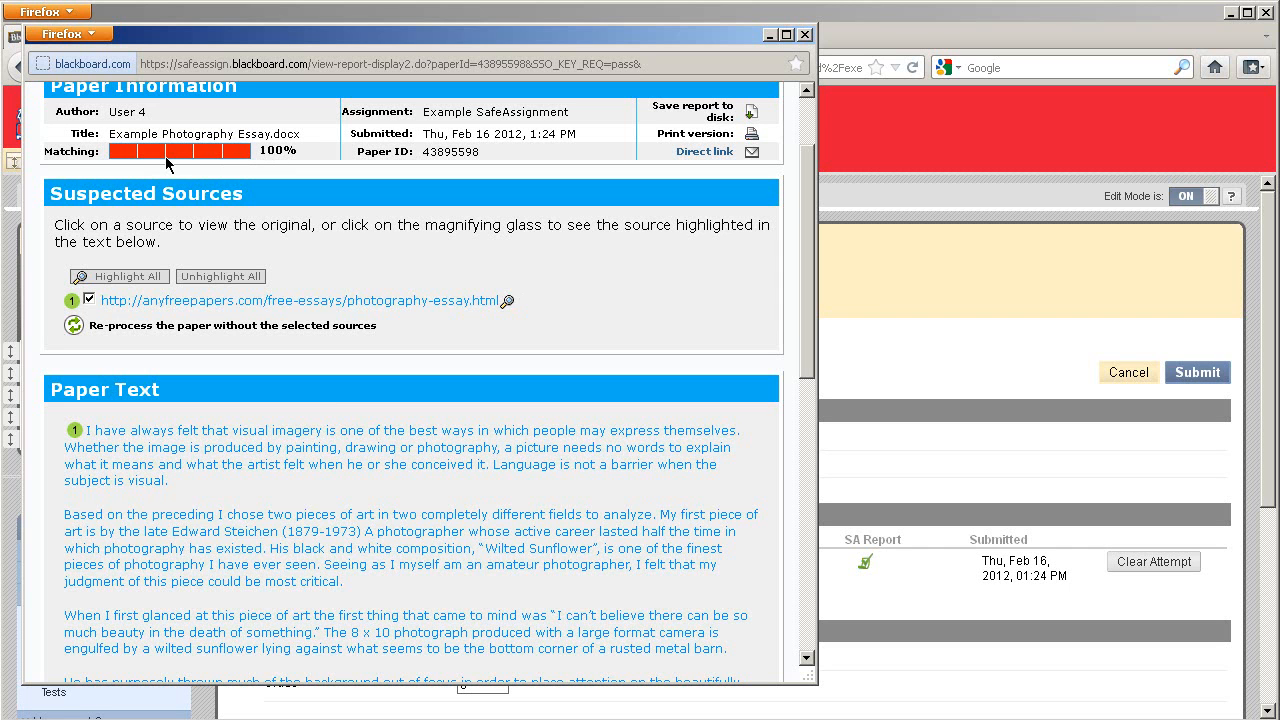
{"action": "mouse_move", "coordinate": [193, 162]}
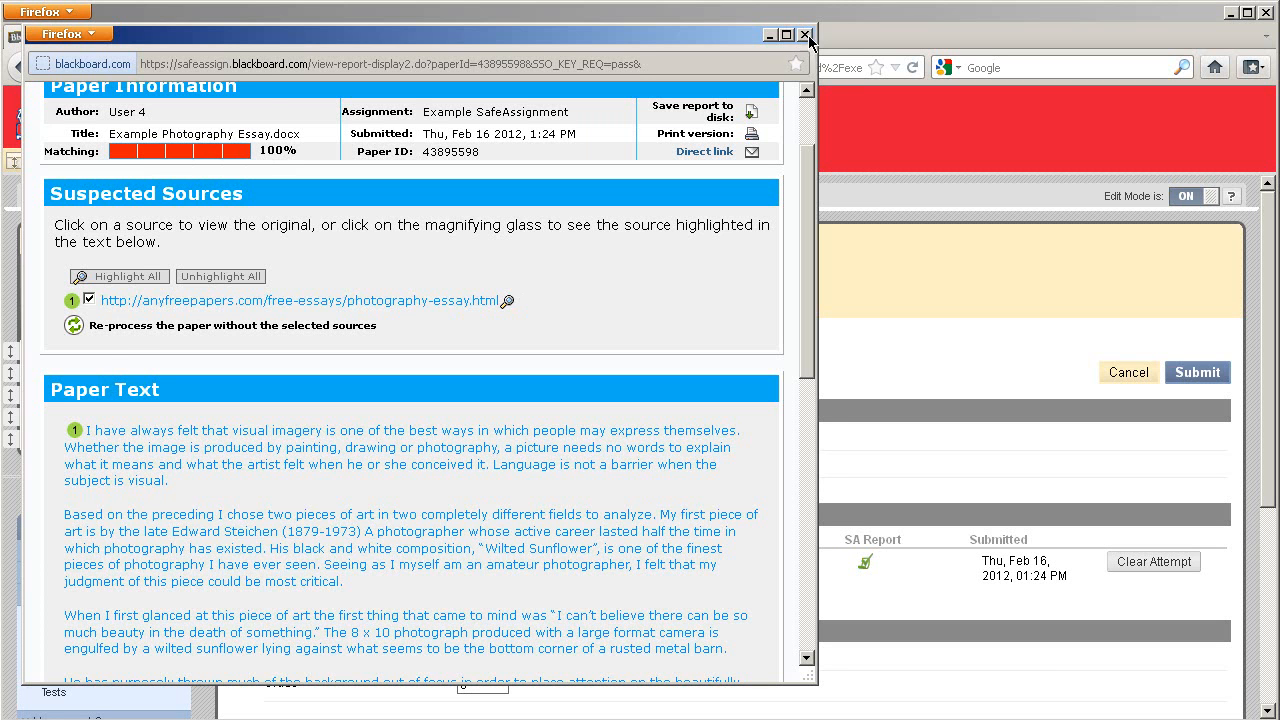
- Close the SafeAssign report window and submit User 4's Modify Grade form
{"action": "left_click", "coordinate": [806, 34]}
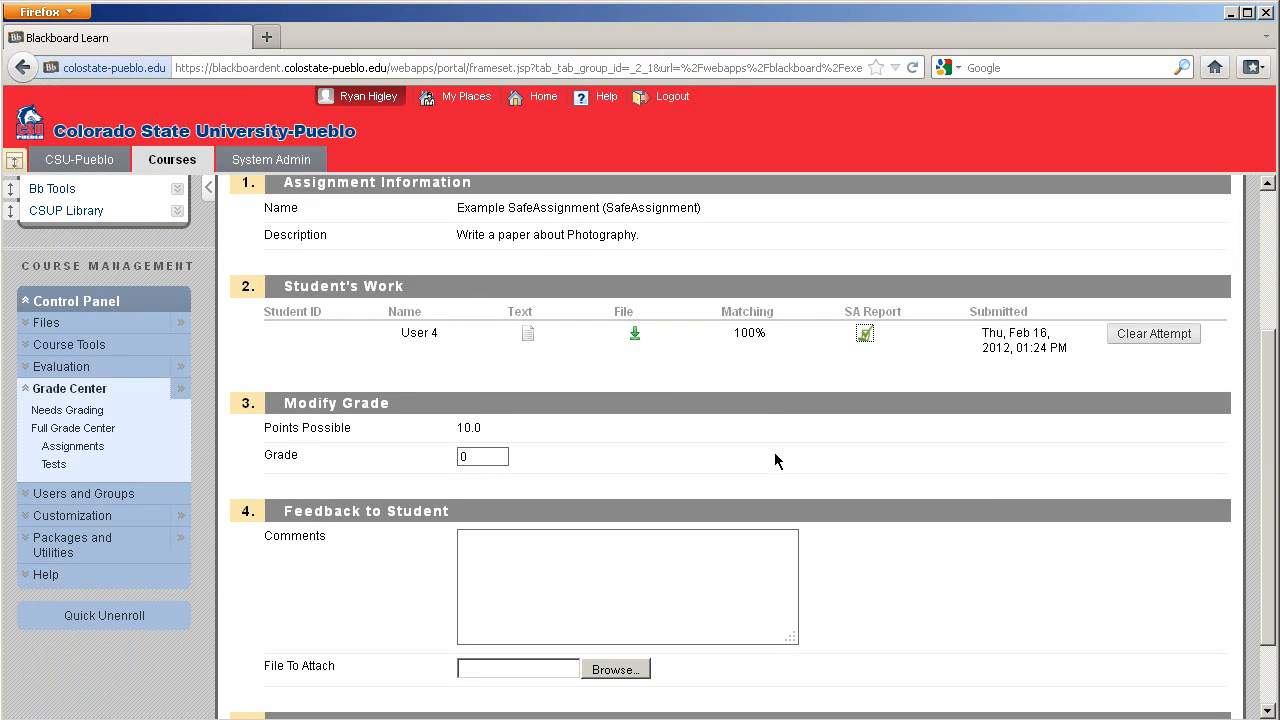
{"action": "scroll", "scroll_direction": "down", "scroll_amount": 3}
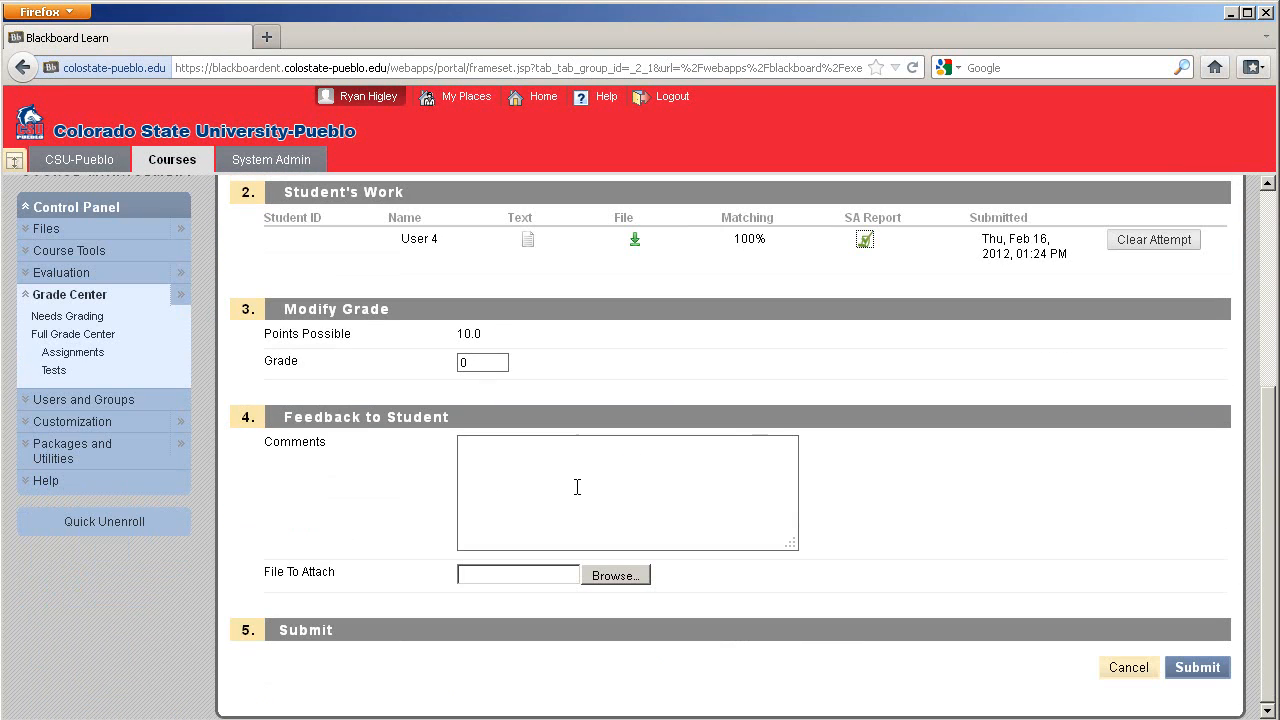
{"action": "mouse_move", "coordinate": [884, 558]}
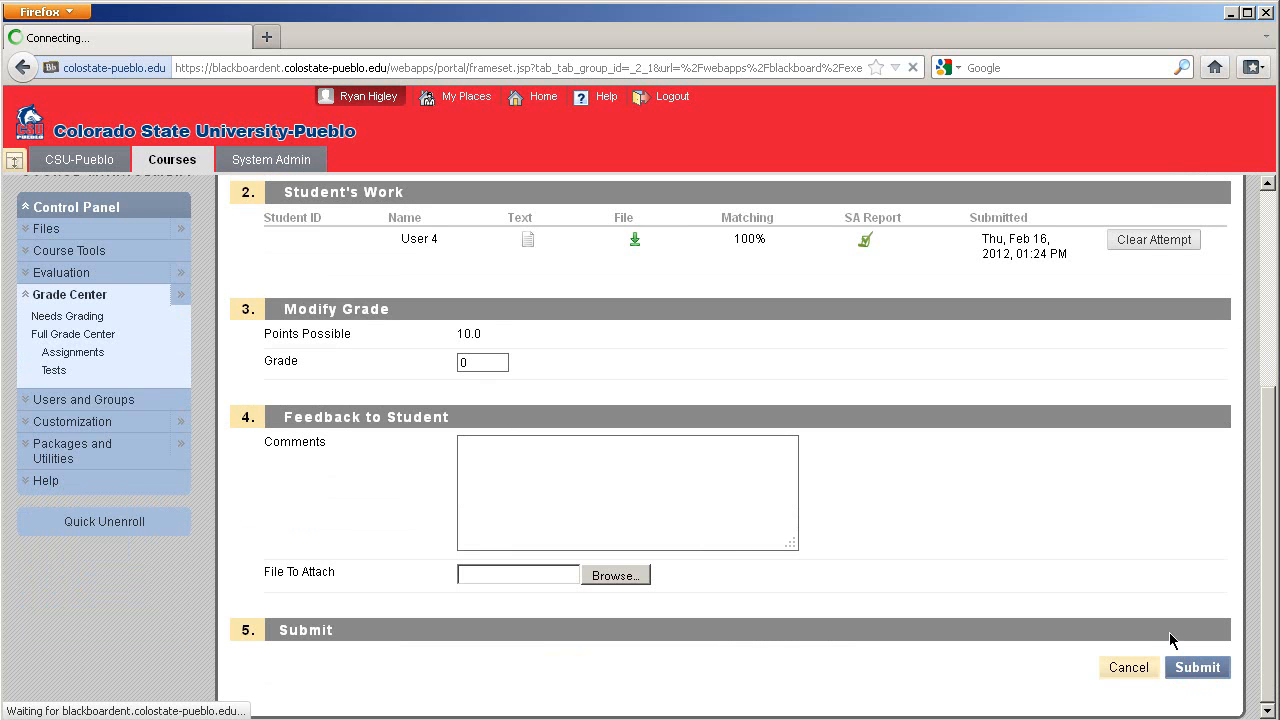
{"action": "left_click", "coordinate": [1197, 667]}
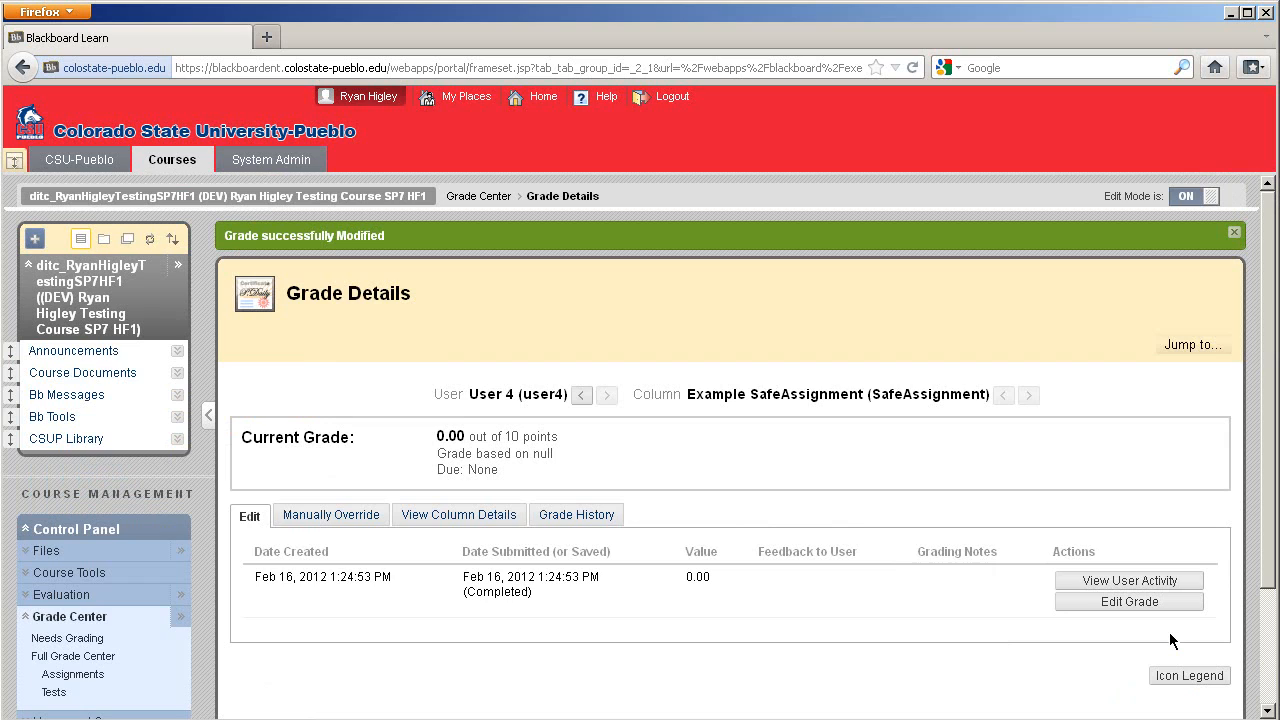